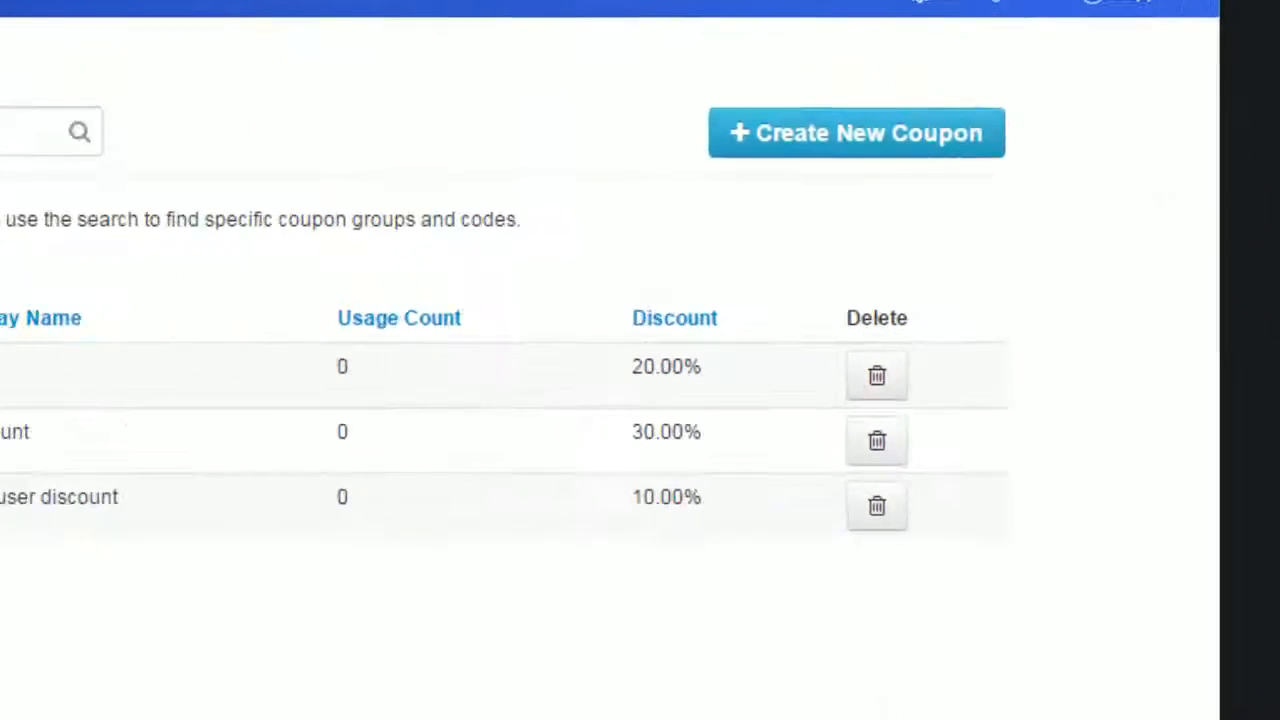
# Start a new coupon and move down the form to the Miscellaneous settings.
pyautogui.click(856, 132)
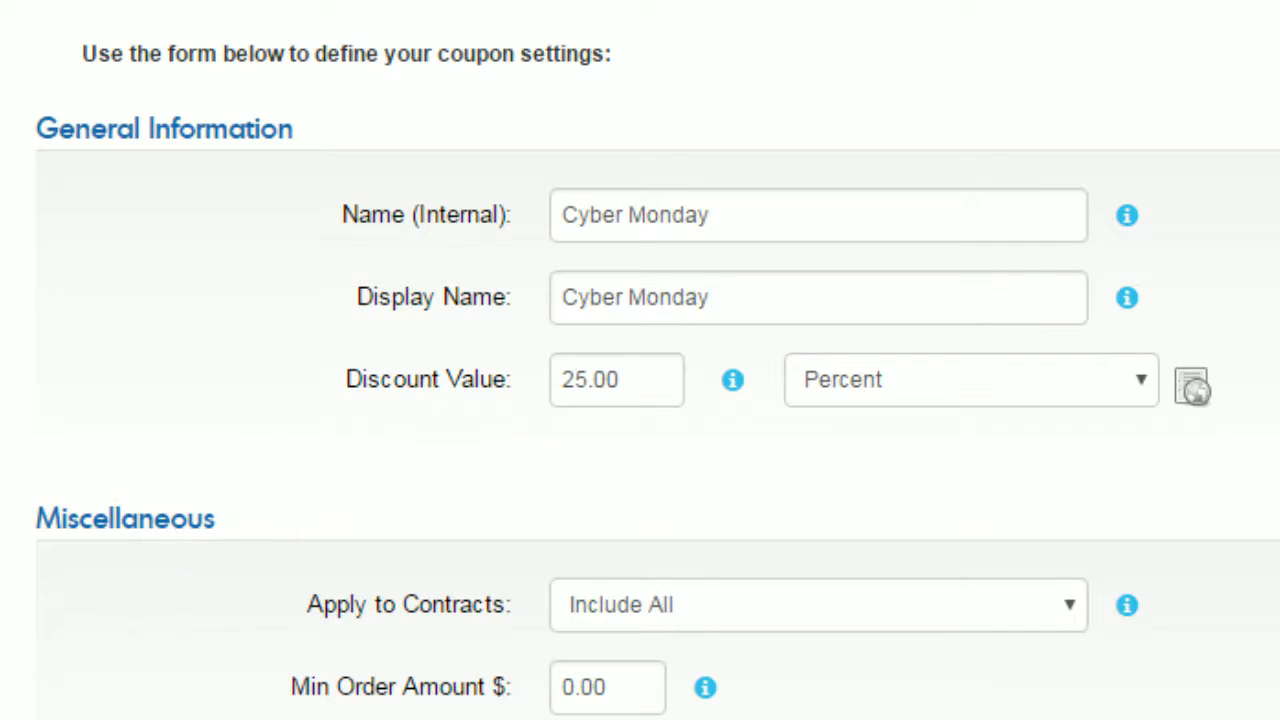
pyautogui.scroll(-3)
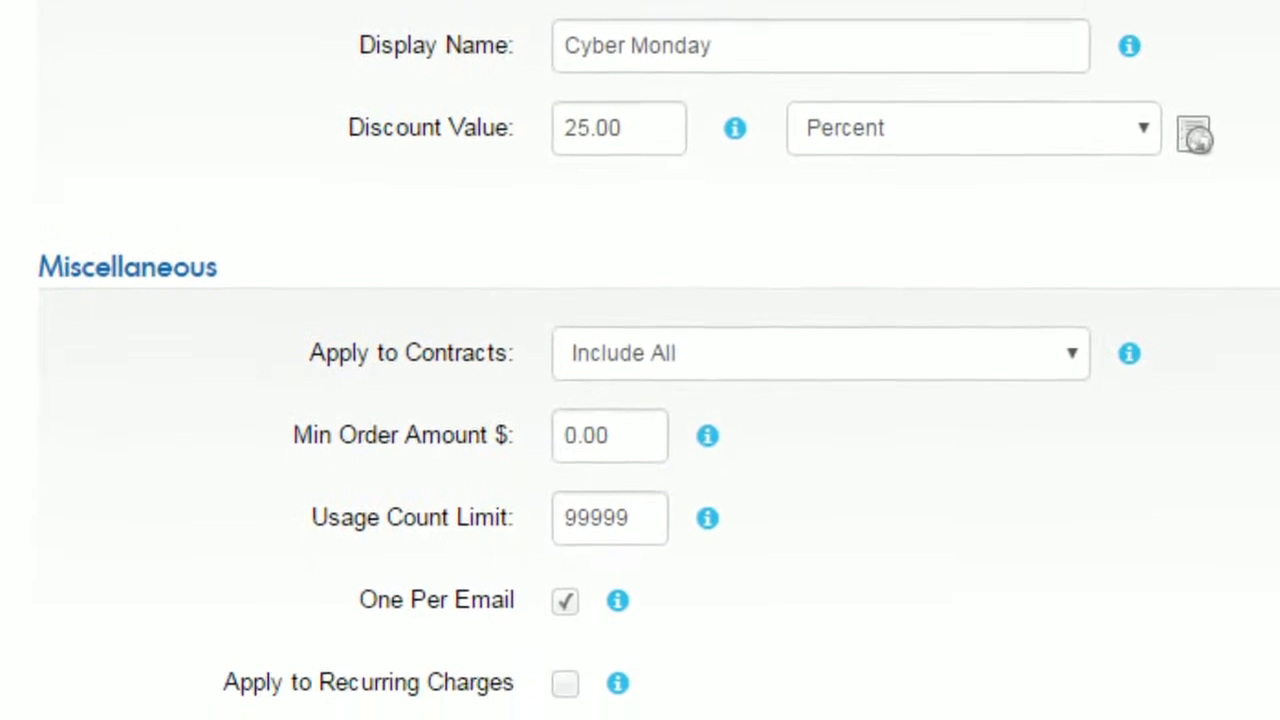
pyautogui.scroll(-3)
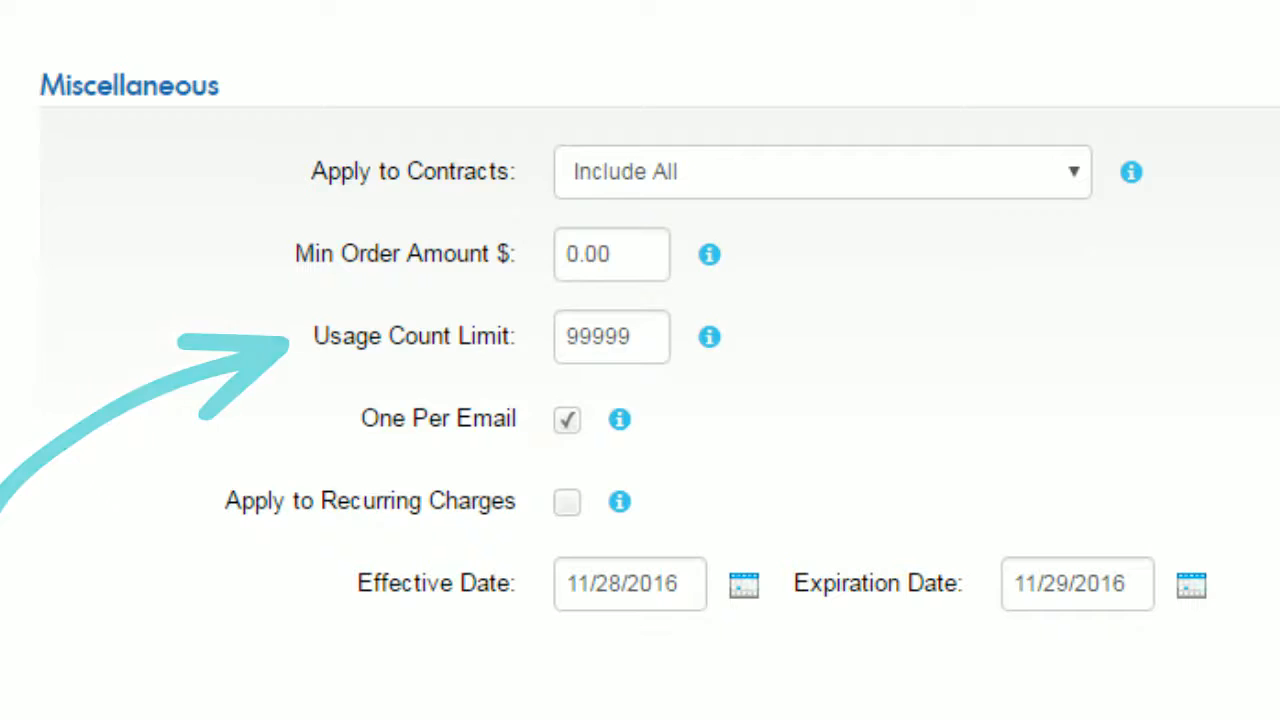
pyautogui.scroll(-3)
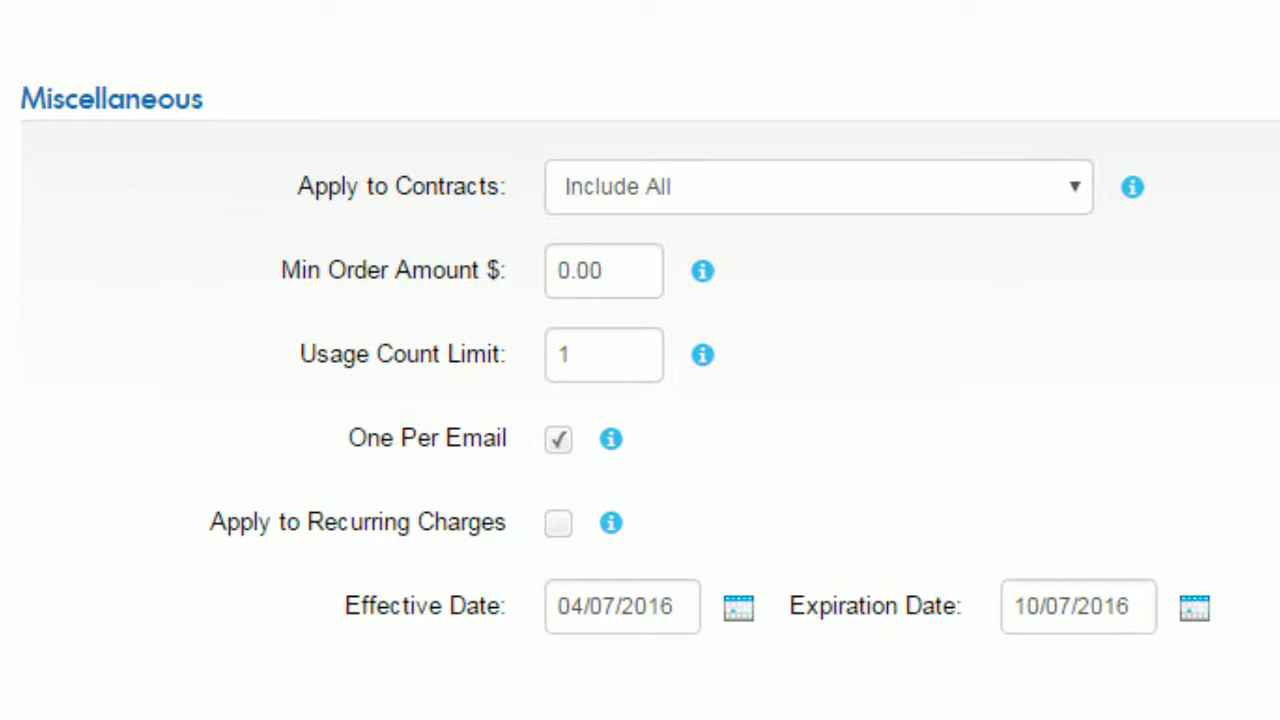
# Scroll down the coupon form to the Coupon Codes area with its six new codes.
pyautogui.scroll(-3)
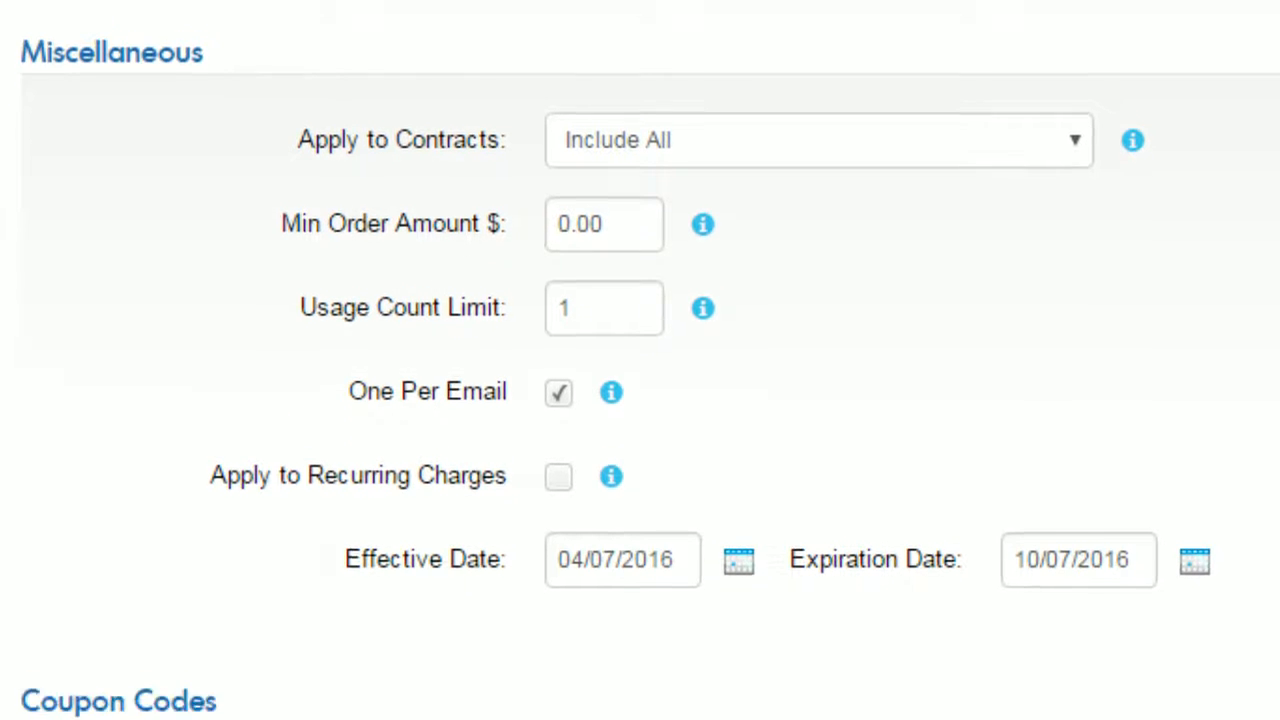
pyautogui.scroll(-3)
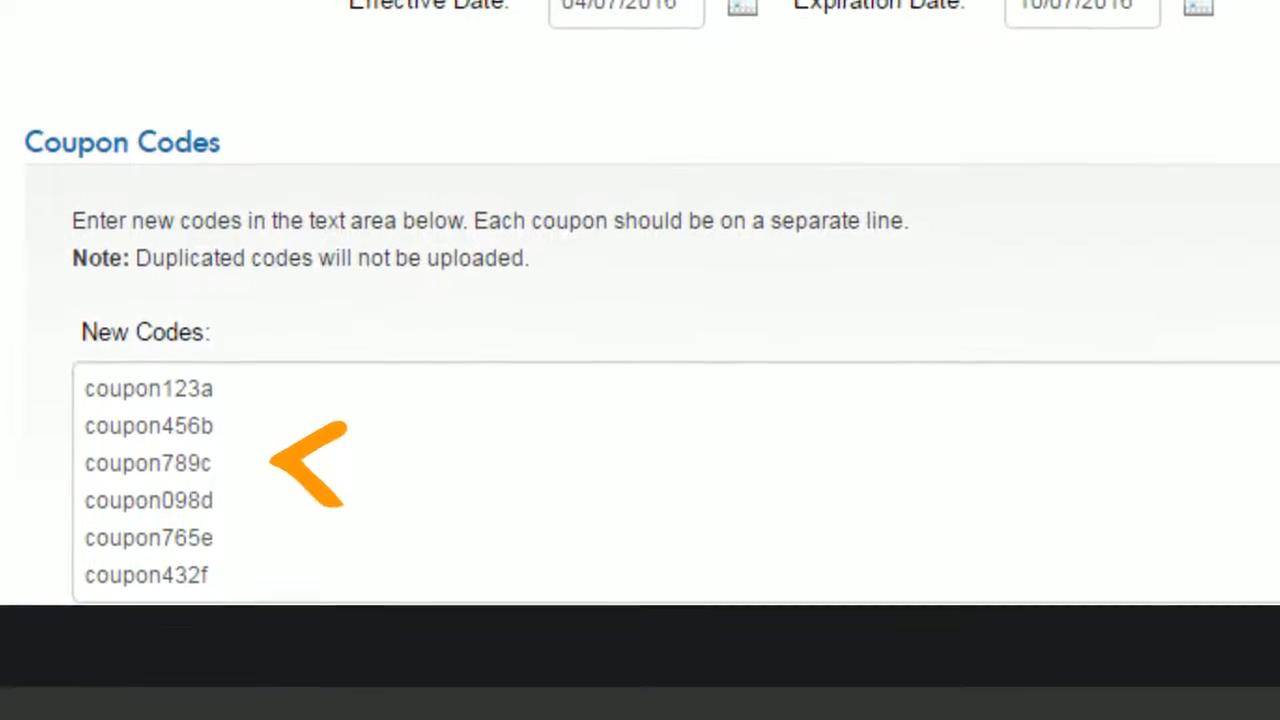
pyautogui.scroll(-3)
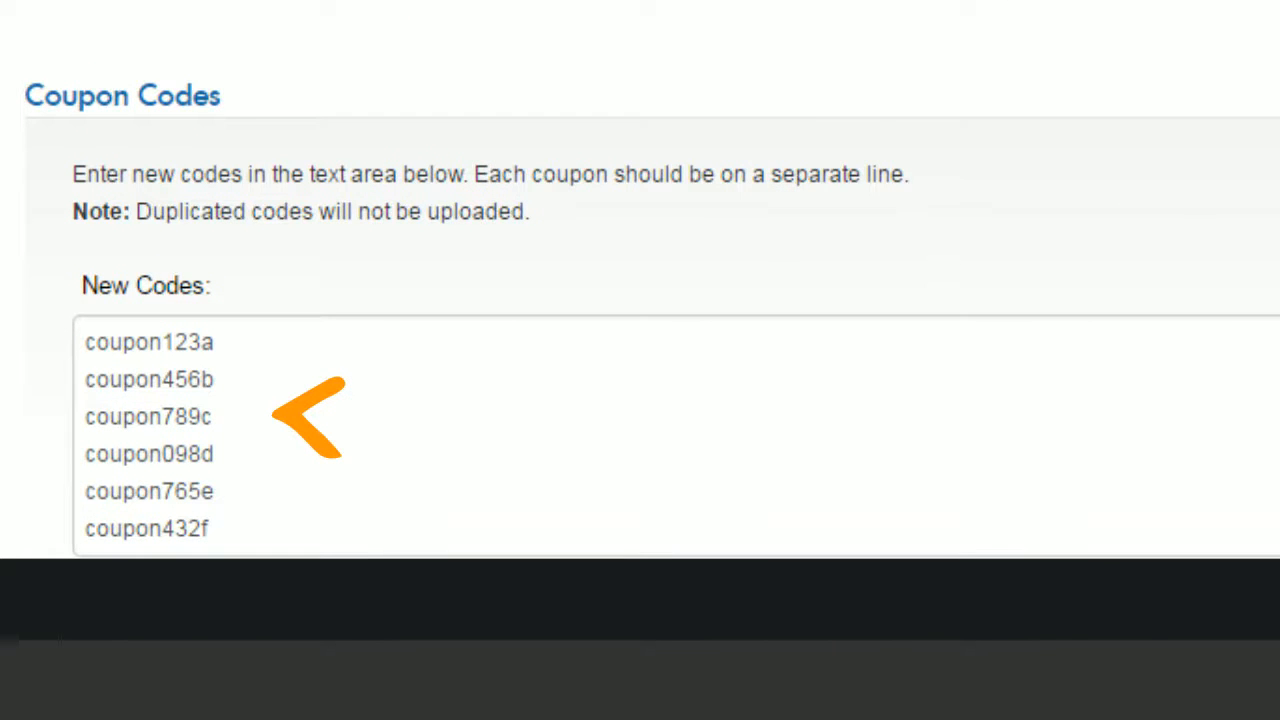